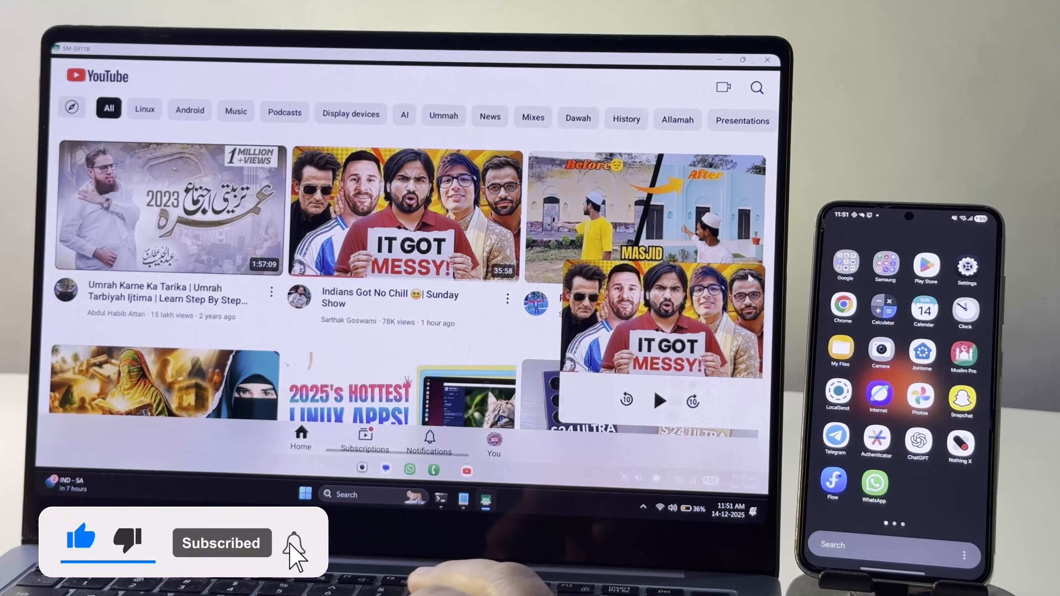
From the Genymobile/scrcpy repo, reach the v3.3.3 release and download scrcpy-win64-v3.3.3.zip.
click(292, 543)
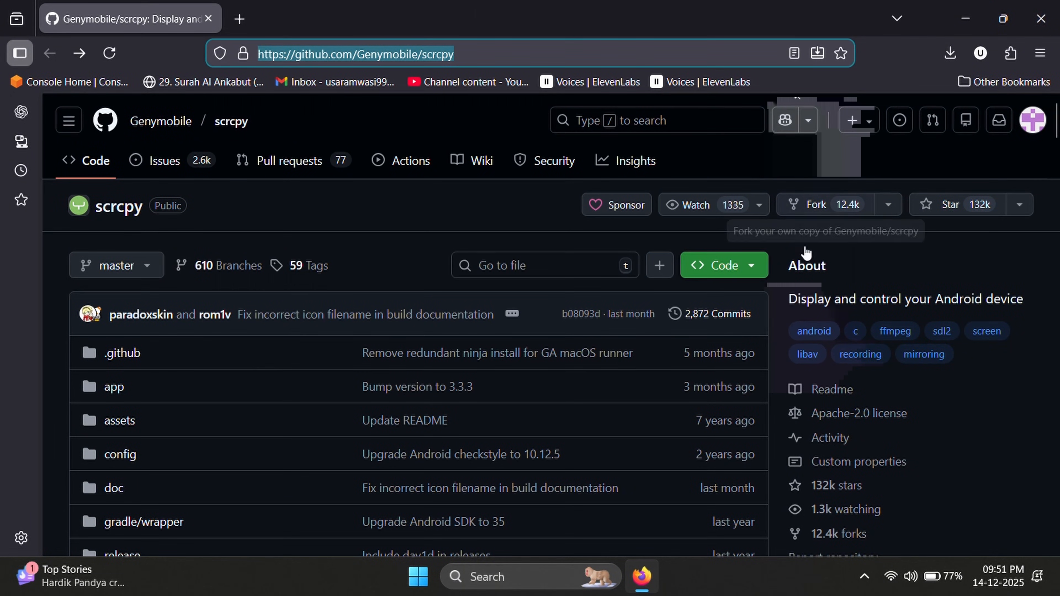
scroll(down, 3)
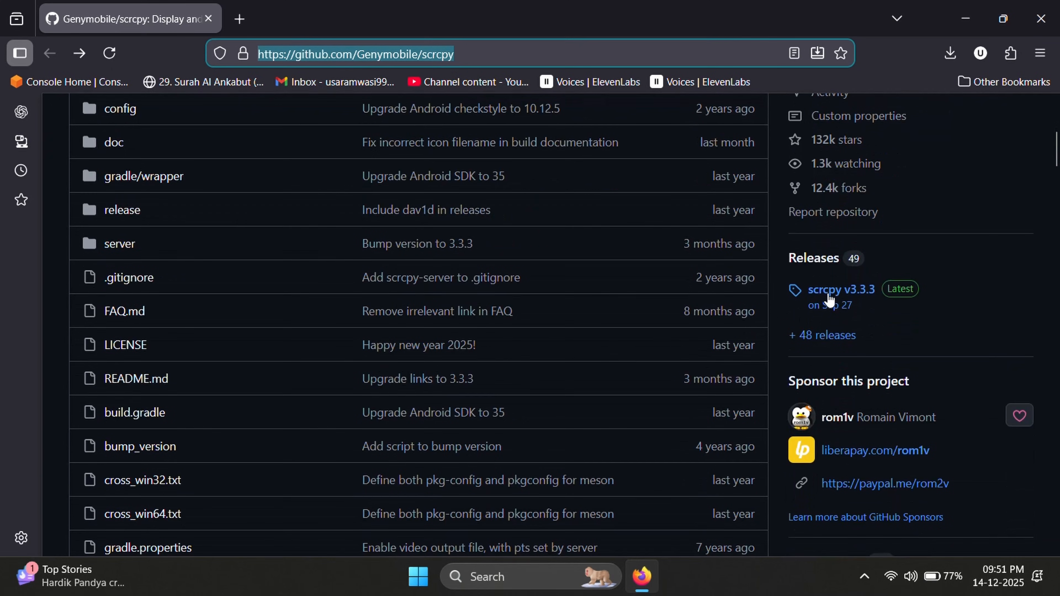
click(841, 289)
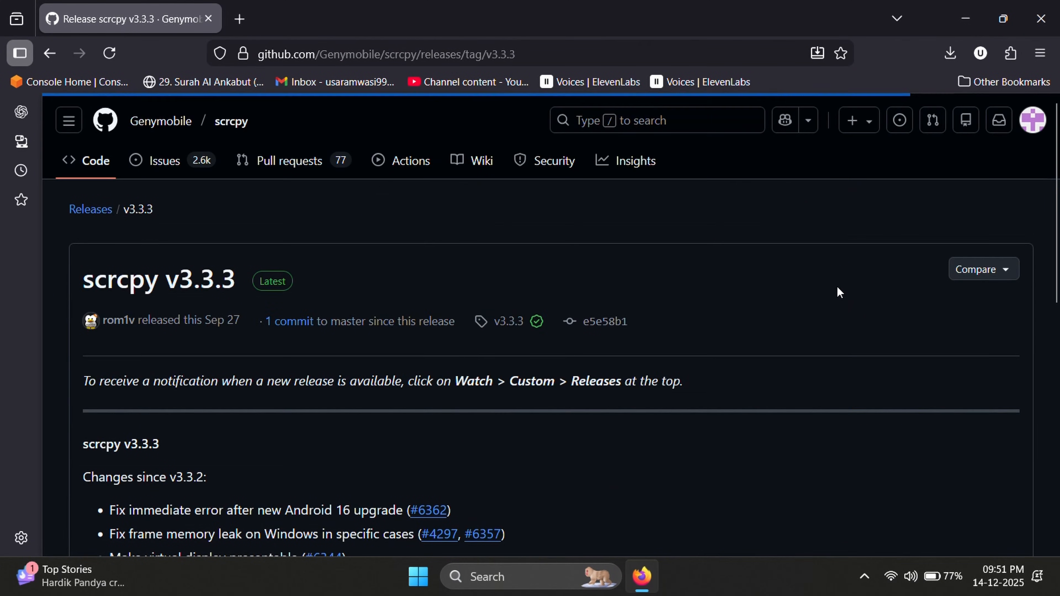
scroll(down, 3)
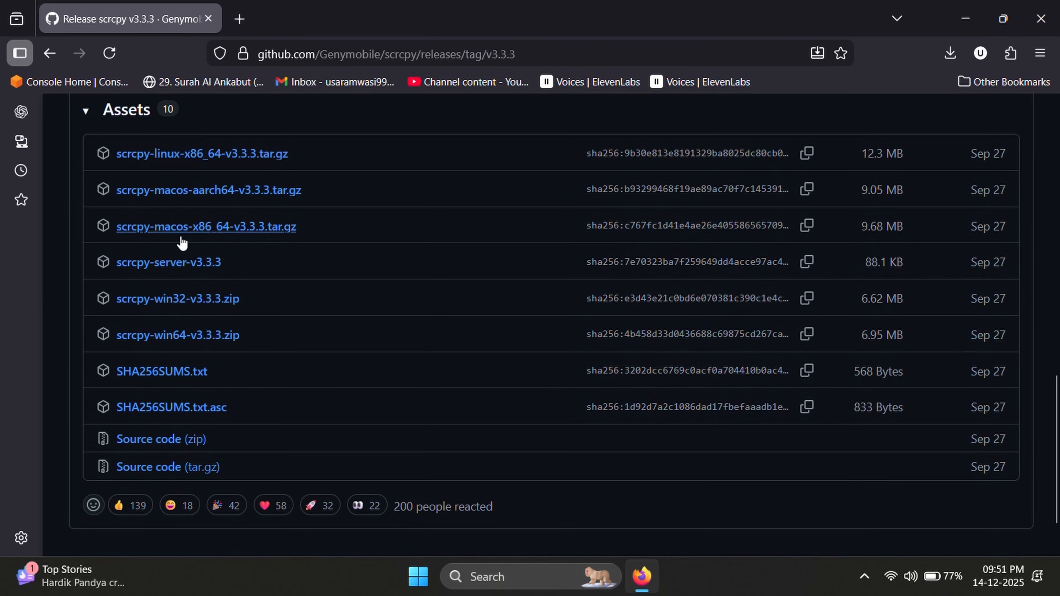
click(177, 335)
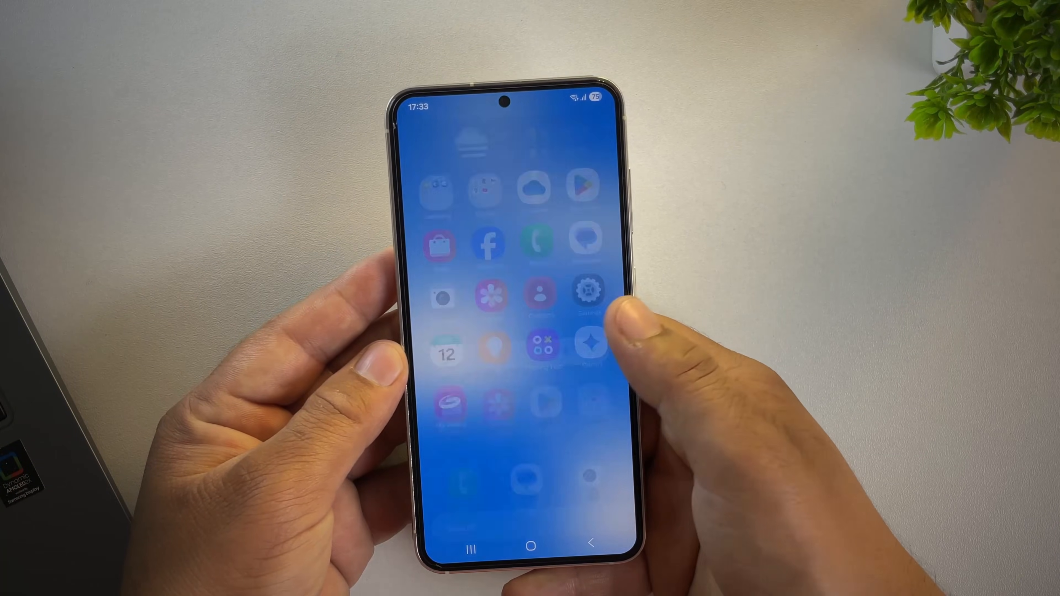
Unlock developer mode via About phone > Software information > Build number, confirming with OK.
click(588, 291)
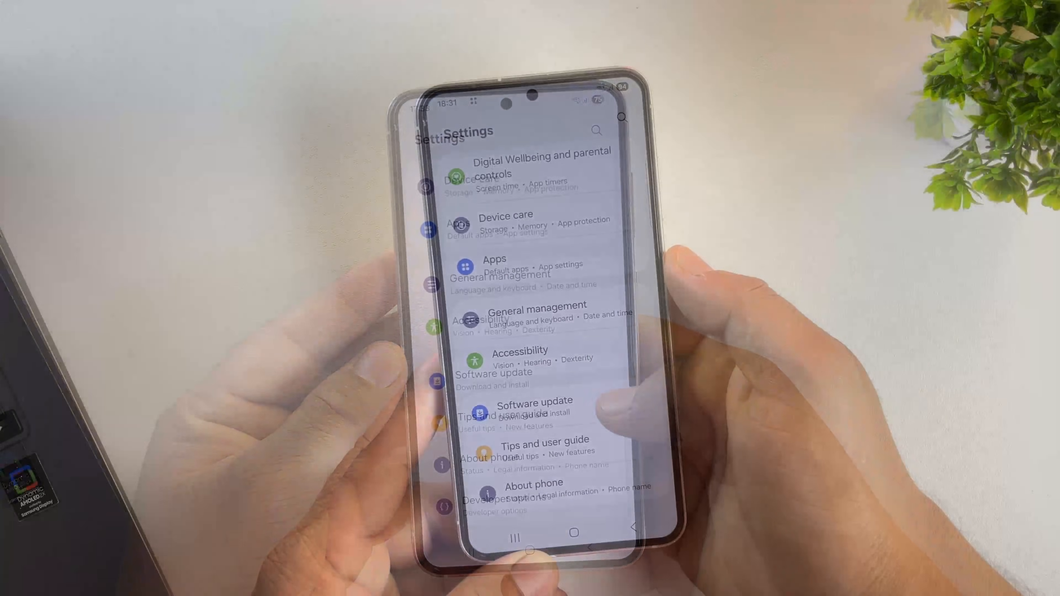
click(532, 484)
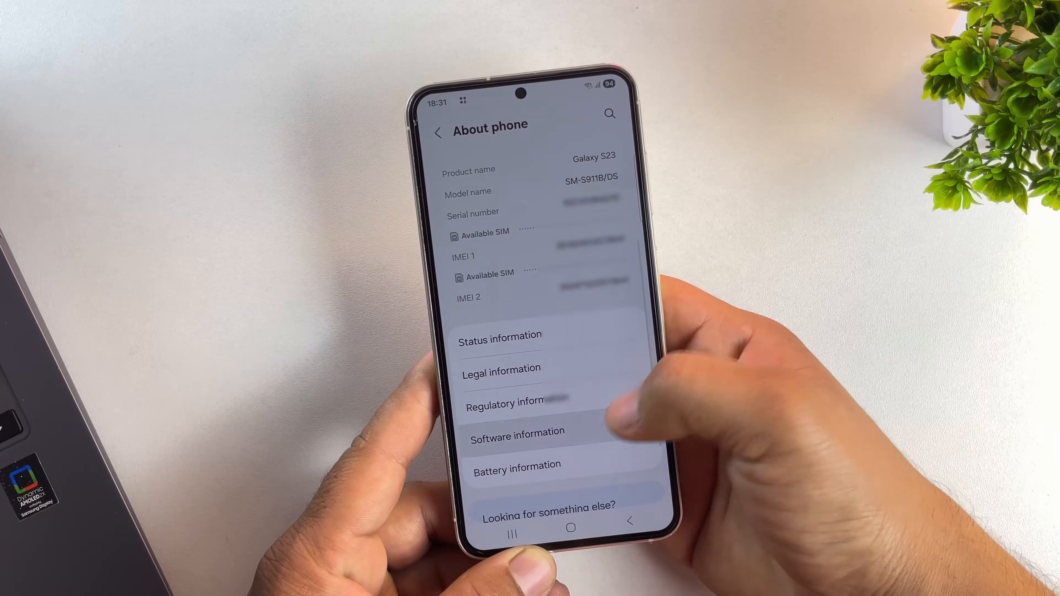
click(518, 431)
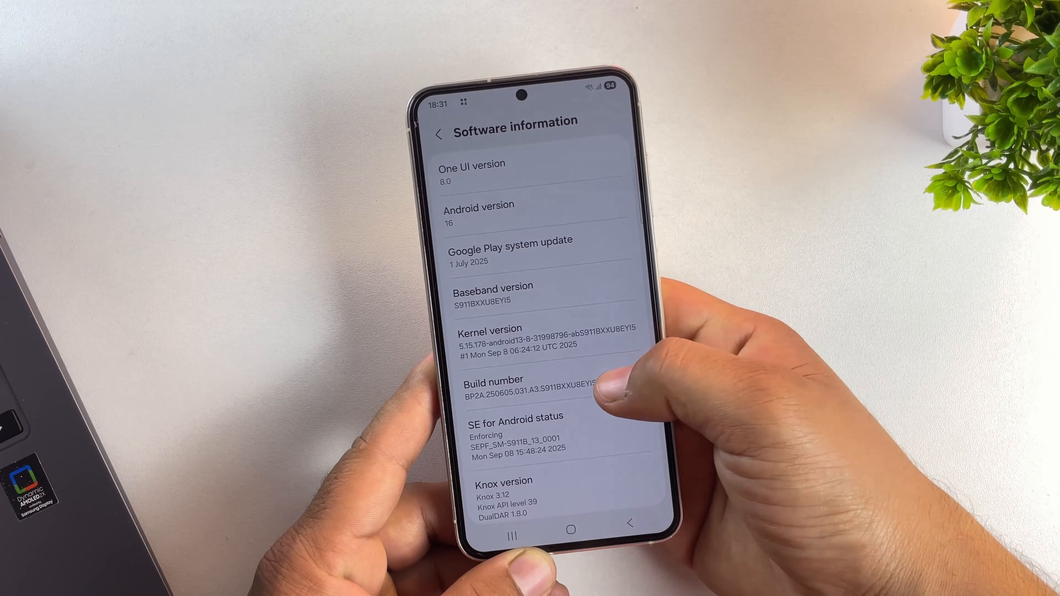
click(514, 386)
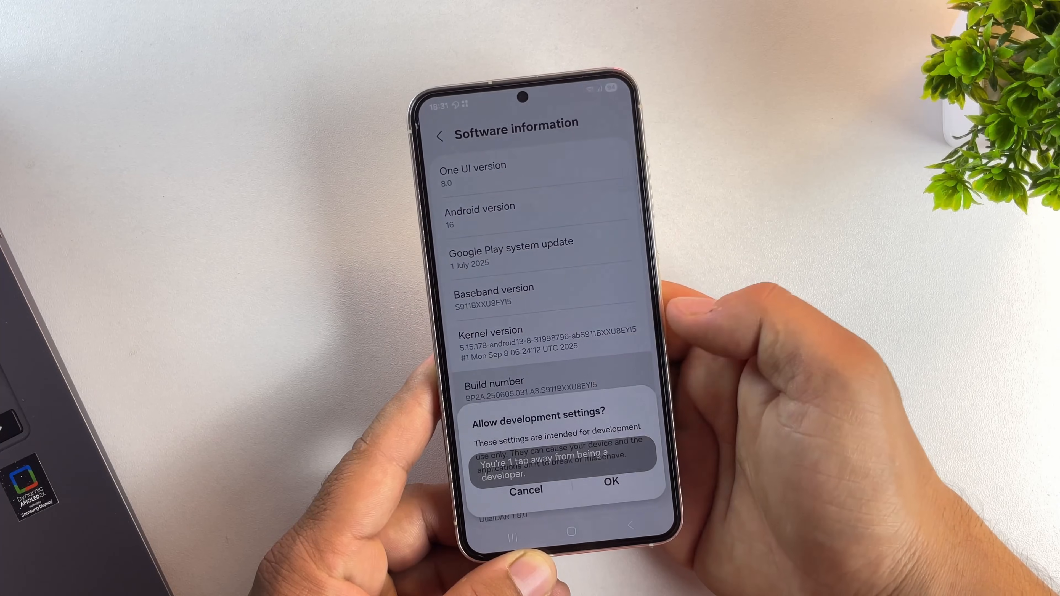
click(609, 480)
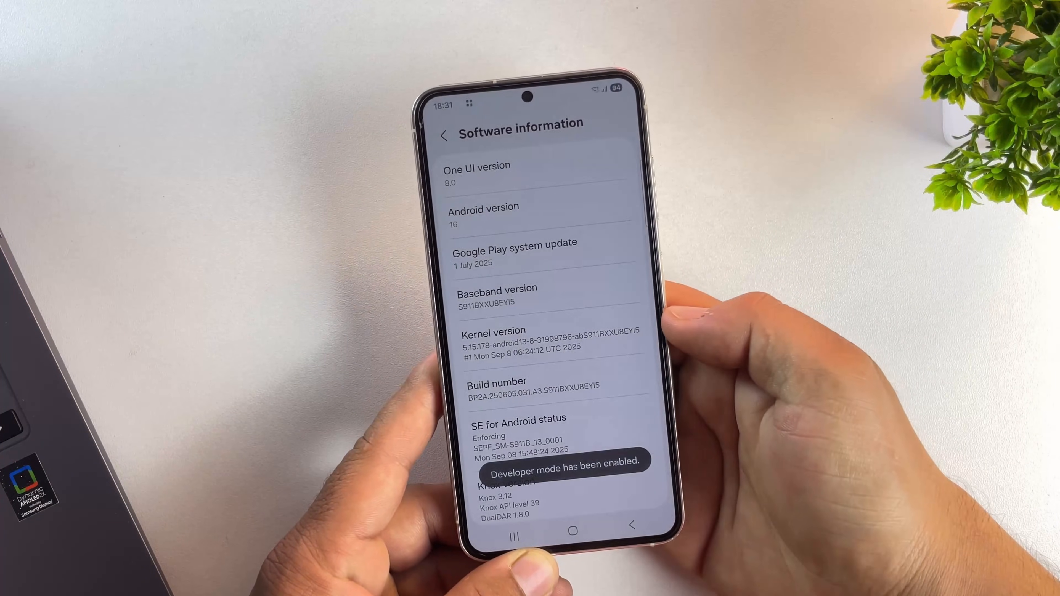
In Developer options, turn on USB debugging and confirm allowing it.
click(443, 135)
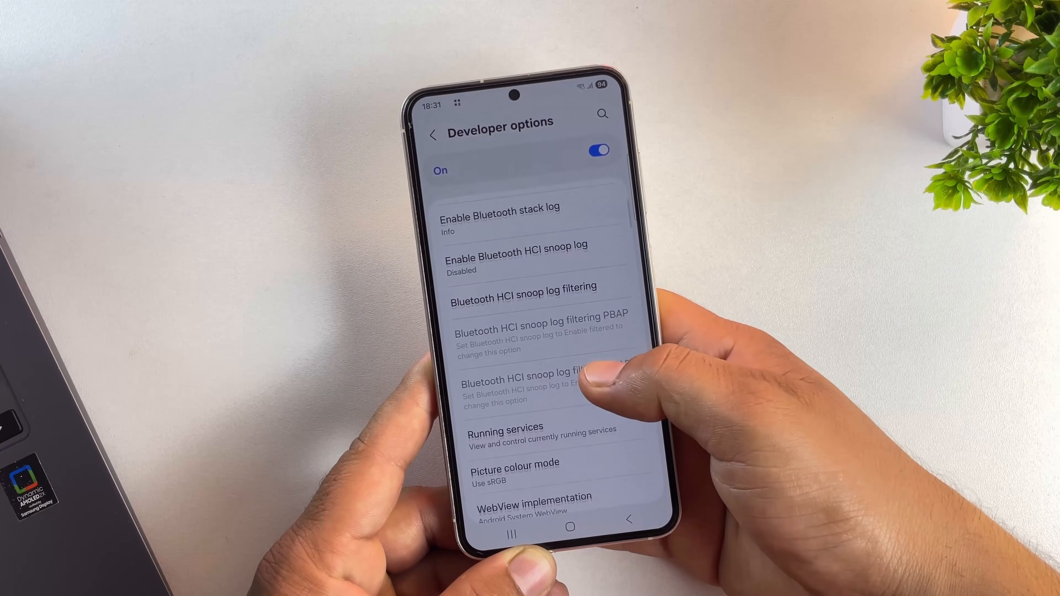
scroll(down, 3)
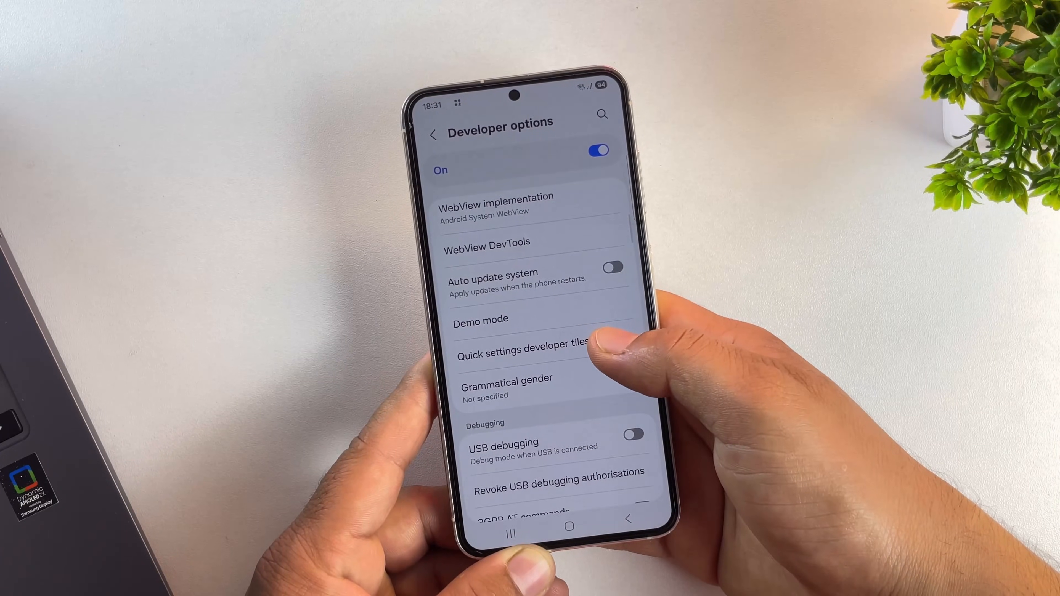
click(633, 435)
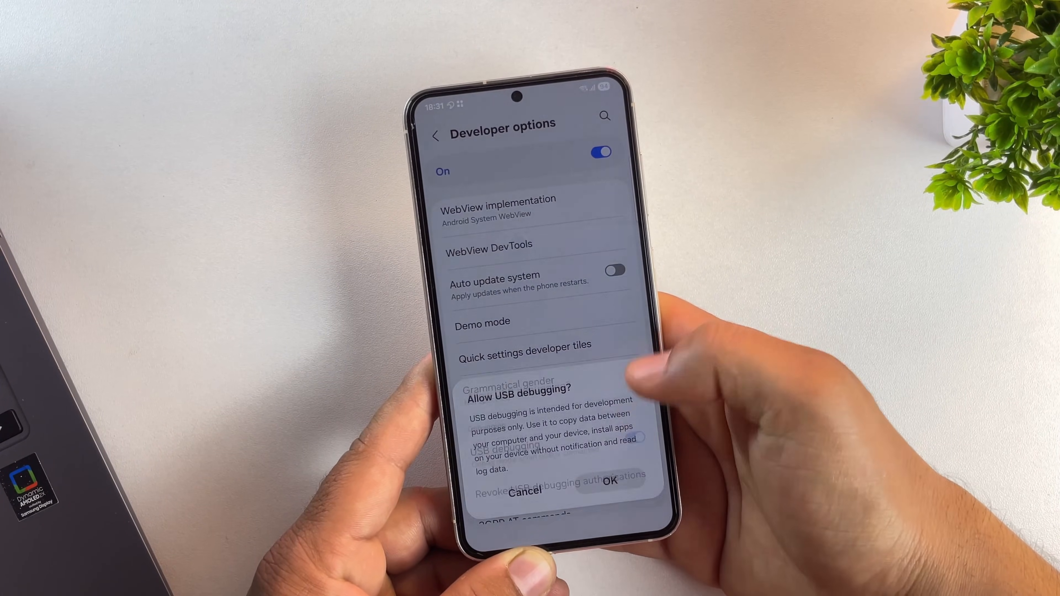
click(607, 482)
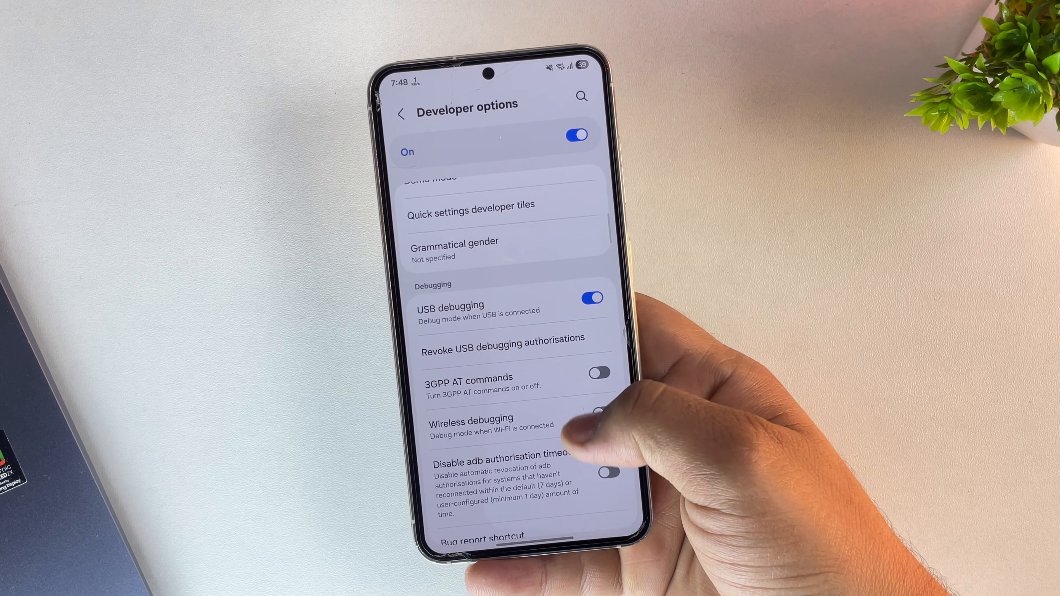
Enable resizable activities, multi-window for all apps and freeform windows on secondary display.
scroll(down, 3)
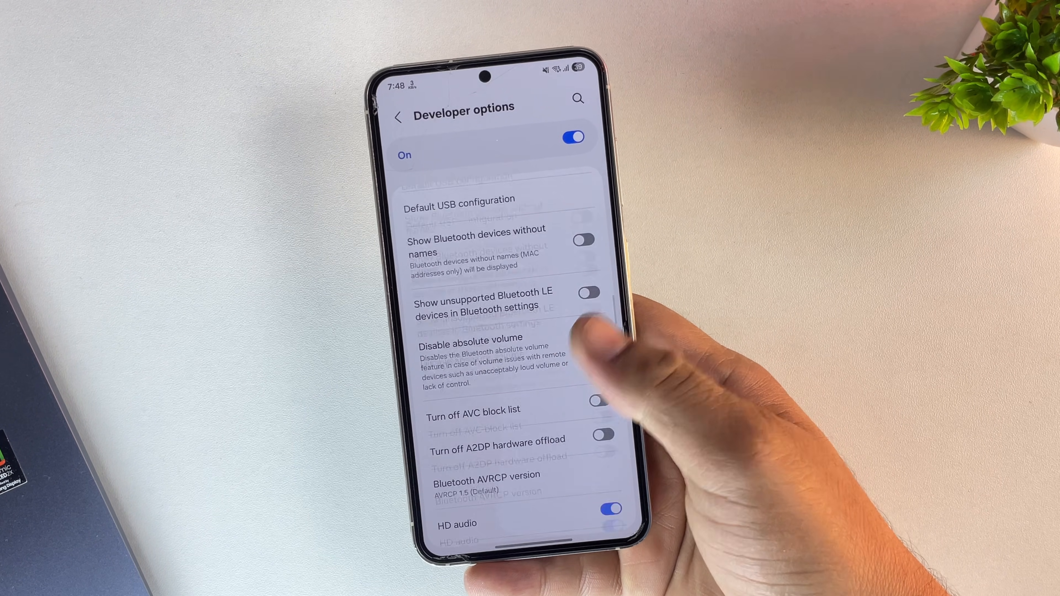
scroll(down, 3)
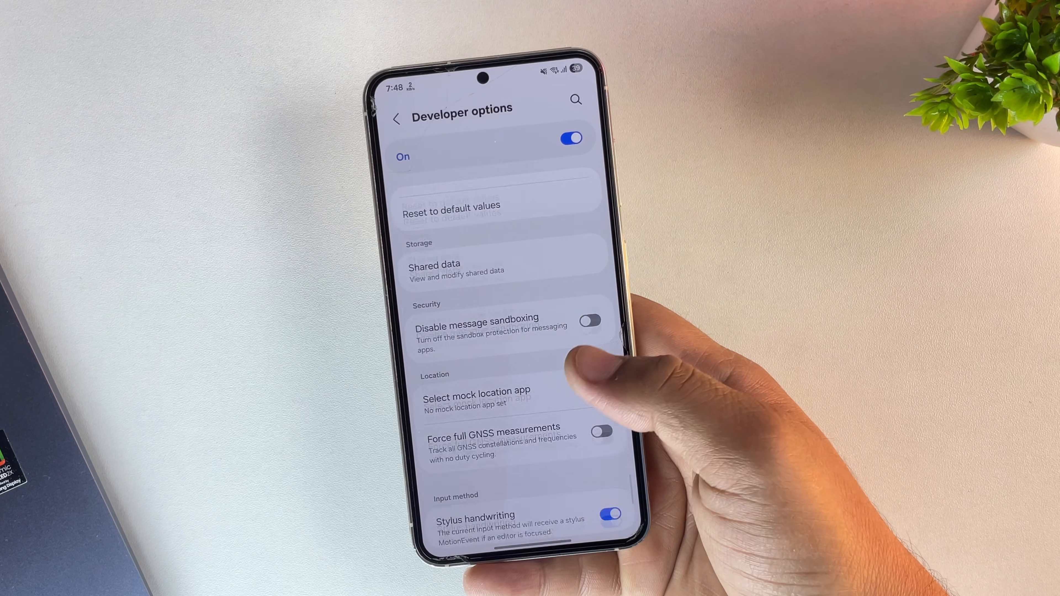
scroll(down, 3)
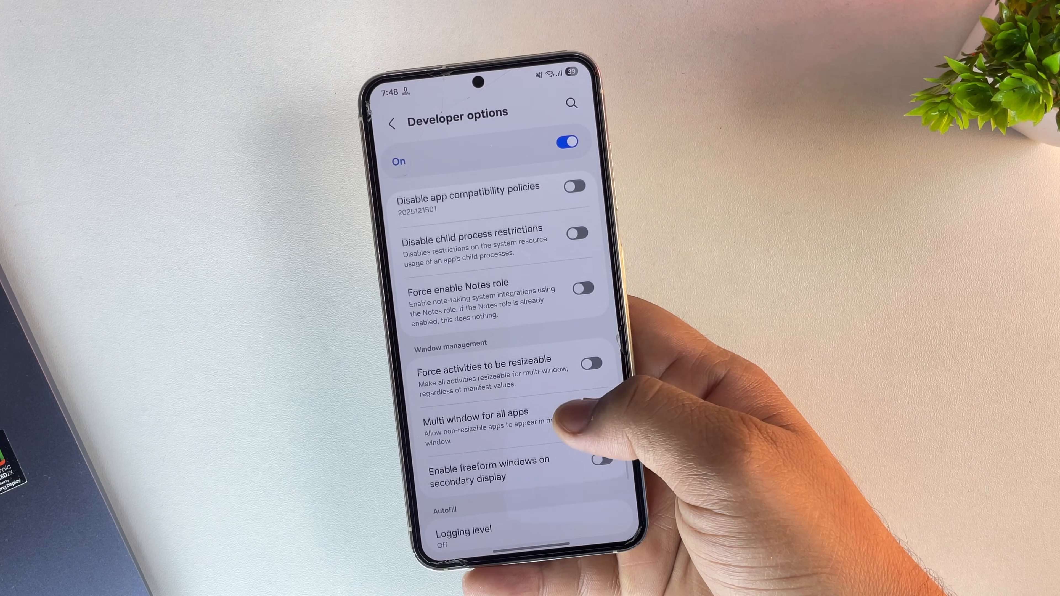
scroll(up, 3)
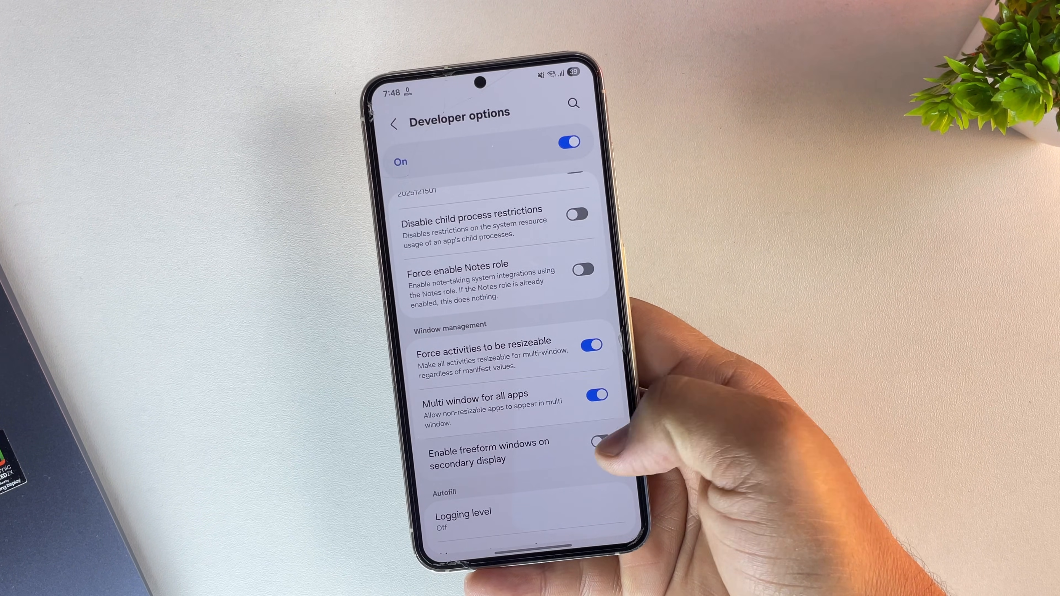
click(593, 442)
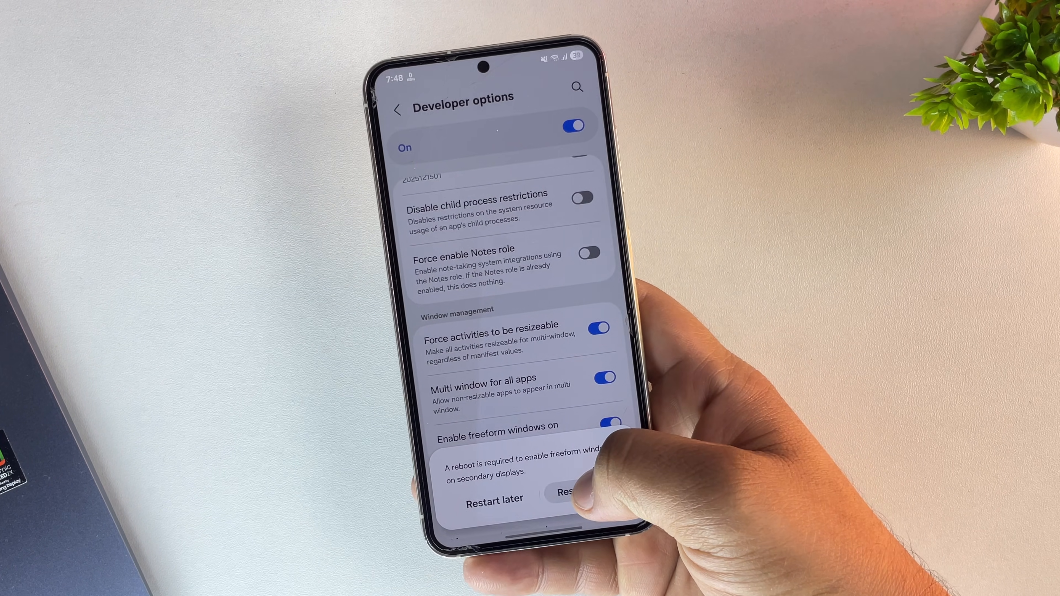
Restart the phone and always allow USB debugging from this computer.
click(568, 491)
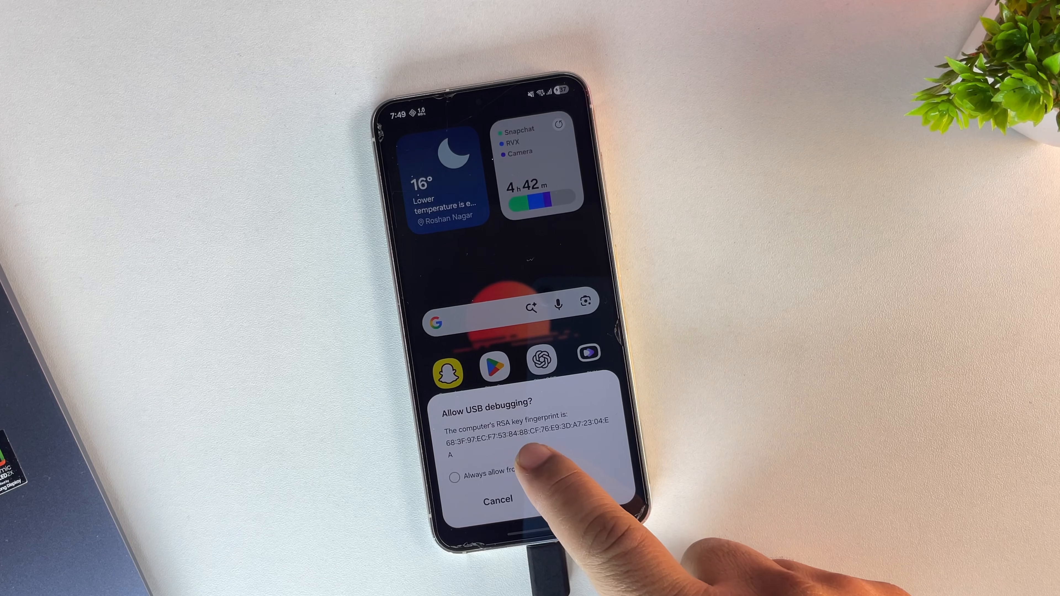
click(455, 477)
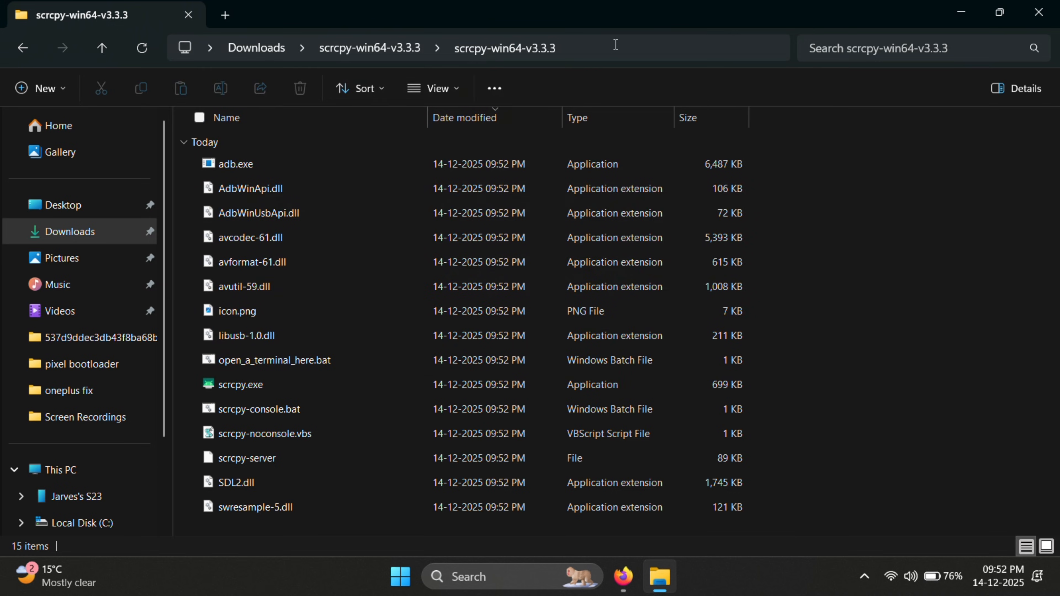
Open a command prompt from the scrcpy-win64-v3.3.3 folder's address bar with cmd.
double_click(274, 359)
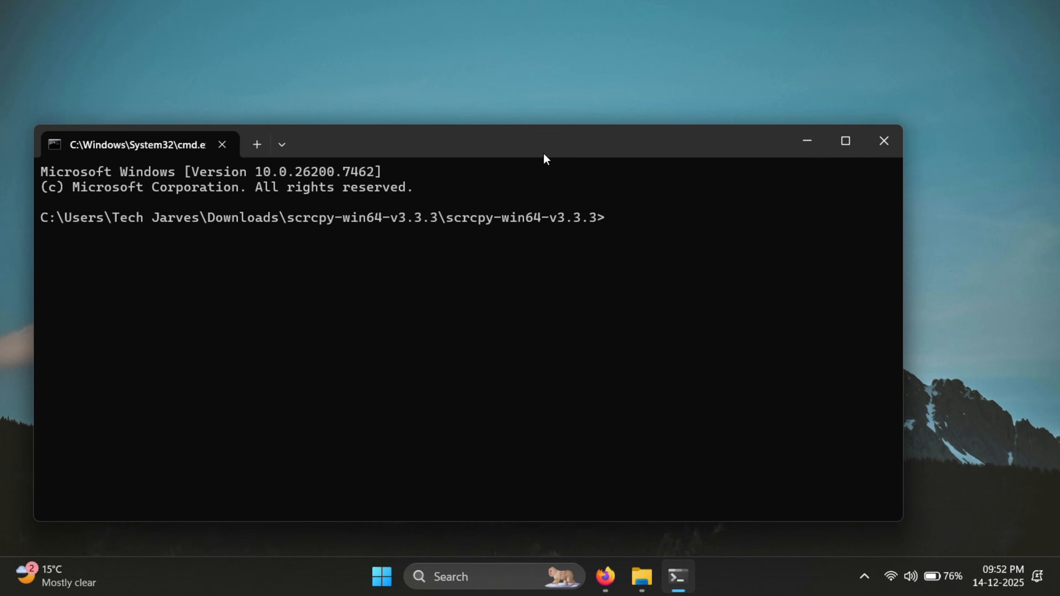
Run scrcpy --new-display=1920x1080/284 so the DeX desktop appears on the computer.
text(scrcpy --new-display=1920x1080/284)
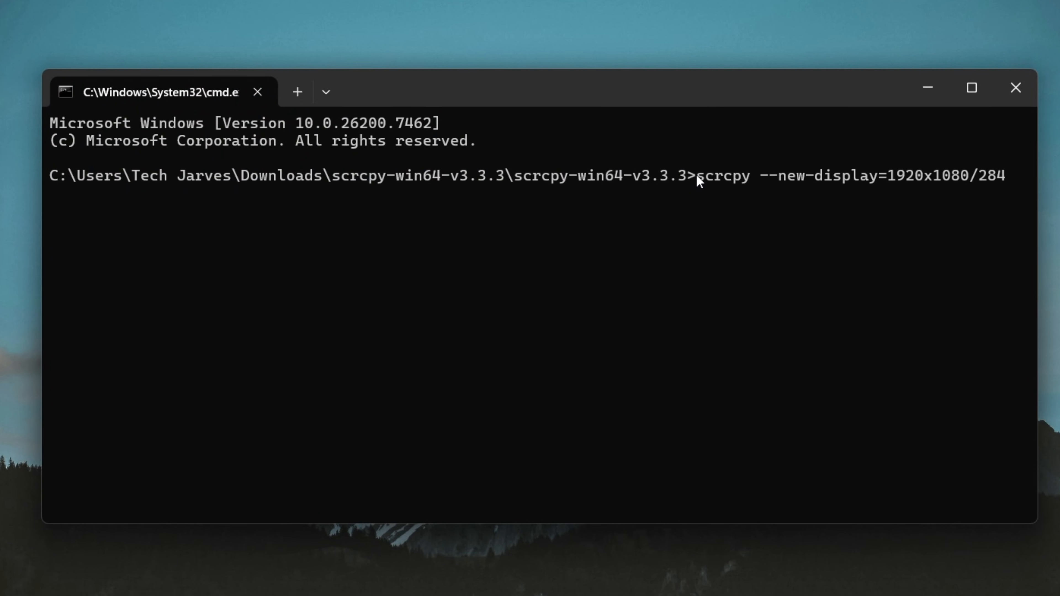
drag(697, 175, 1007, 175)
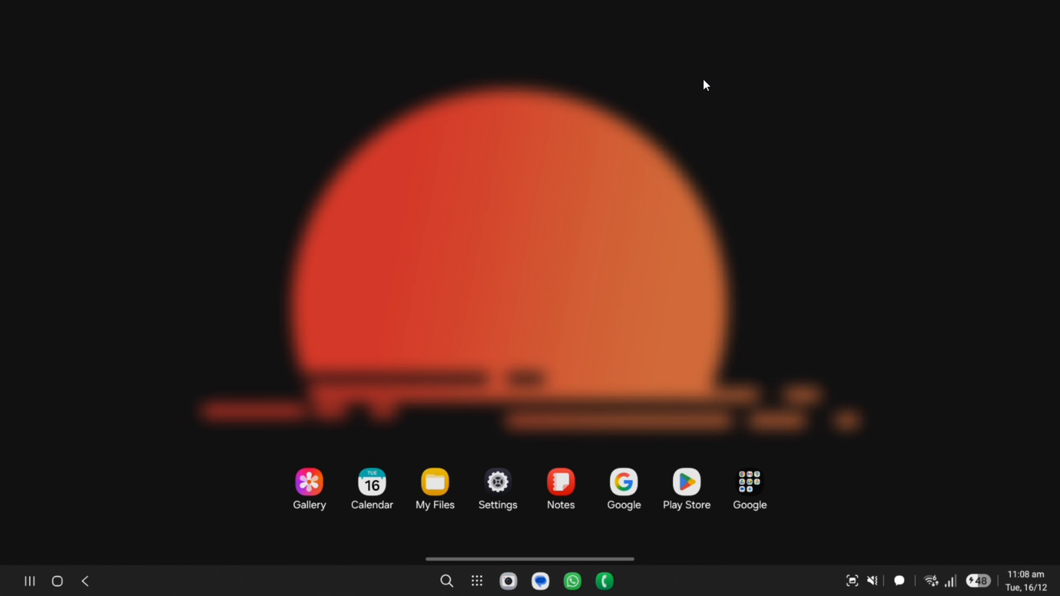
Browse the DeX app drawer, then reach About phone in Settings.
click(476, 581)
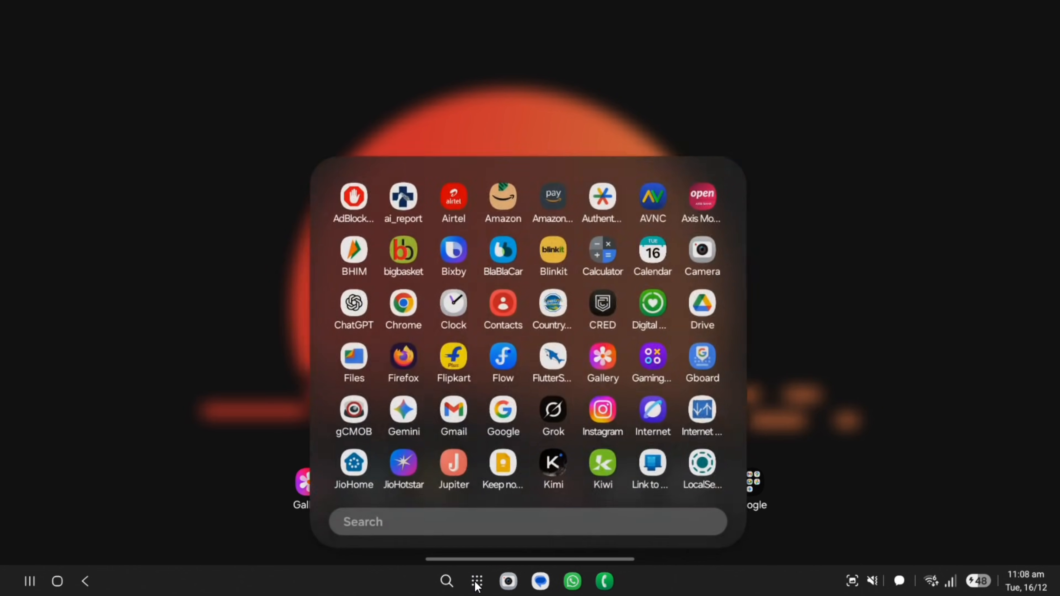
scroll(down, 3)
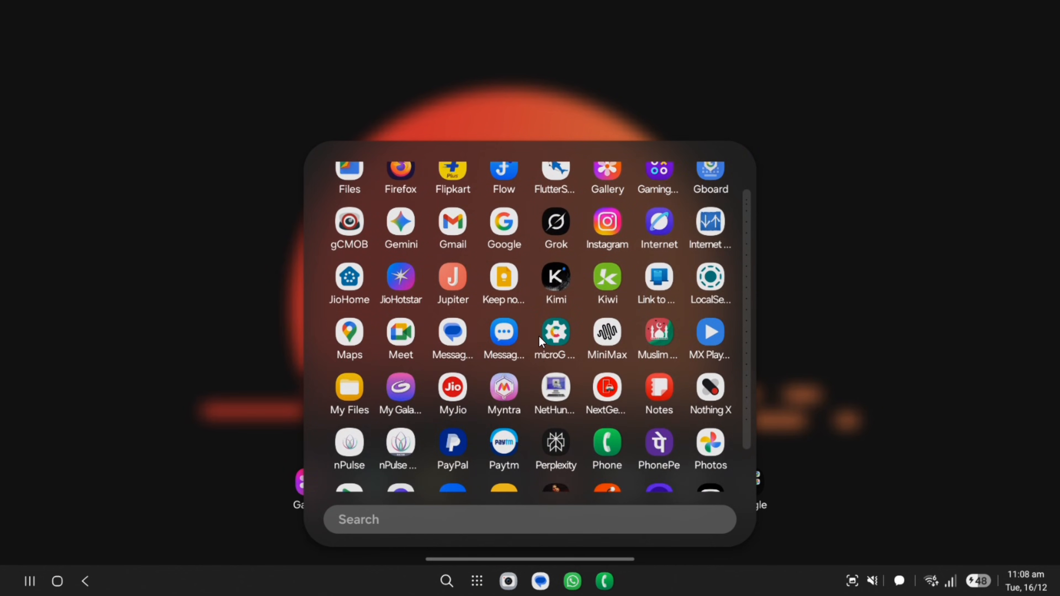
scroll(down, 3)
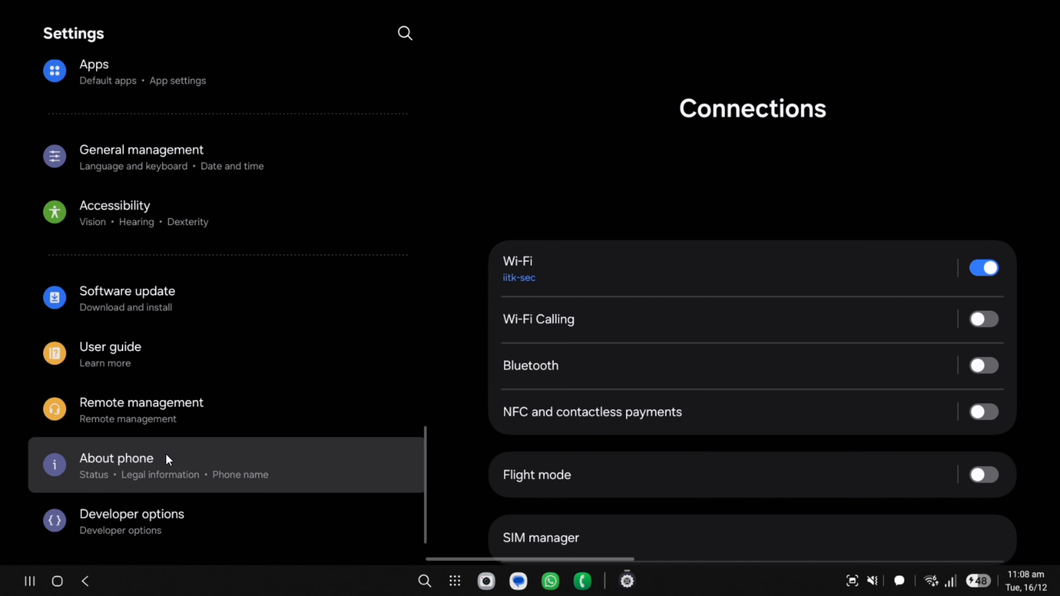
click(116, 465)
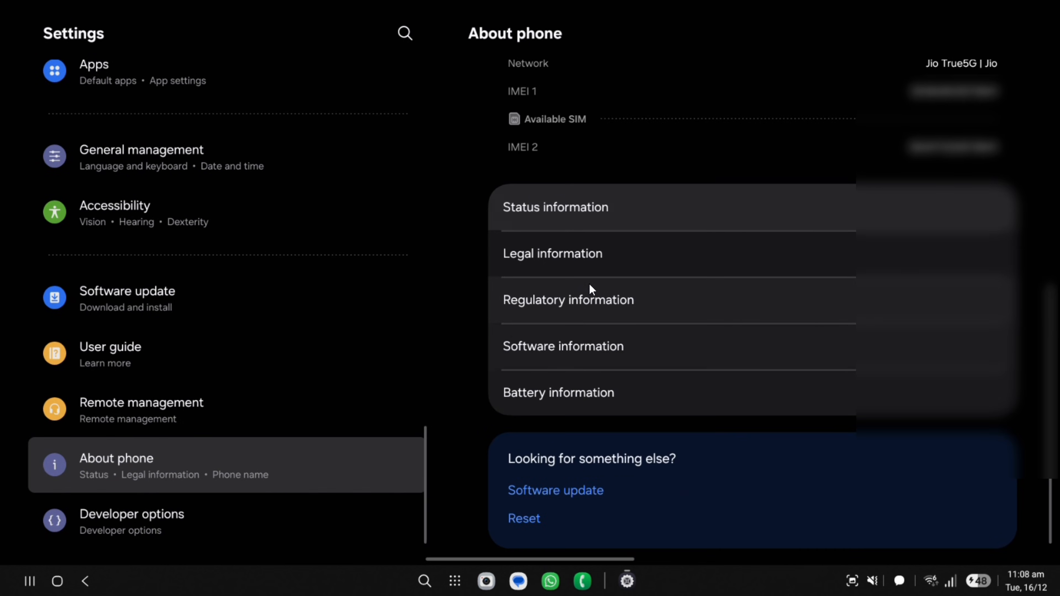
click(563, 346)
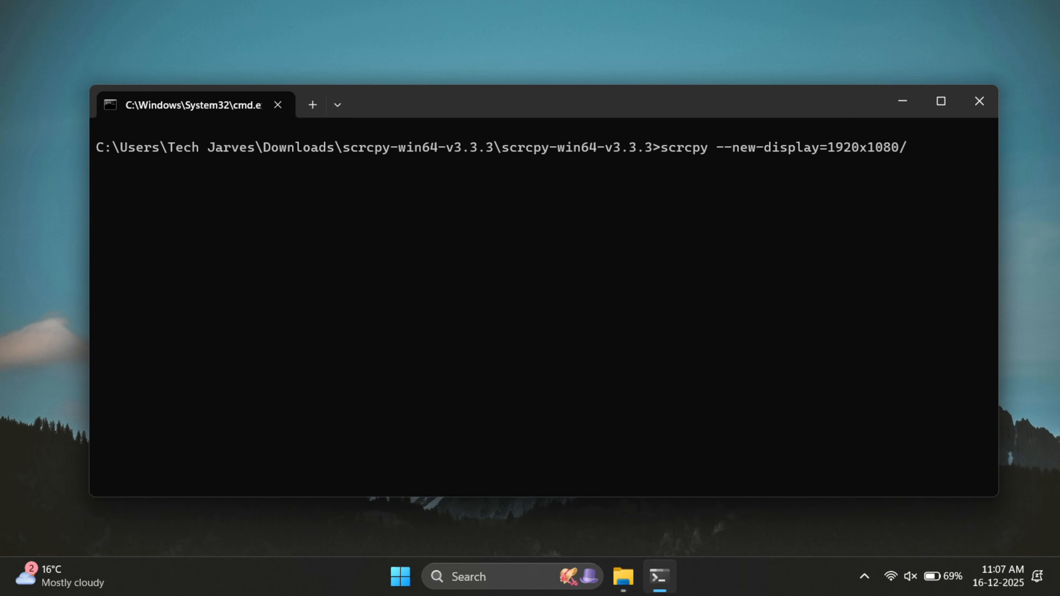
Run scrcpy --new-display=1920x1080/300, check the DeX window, then rerun it.
text(300)
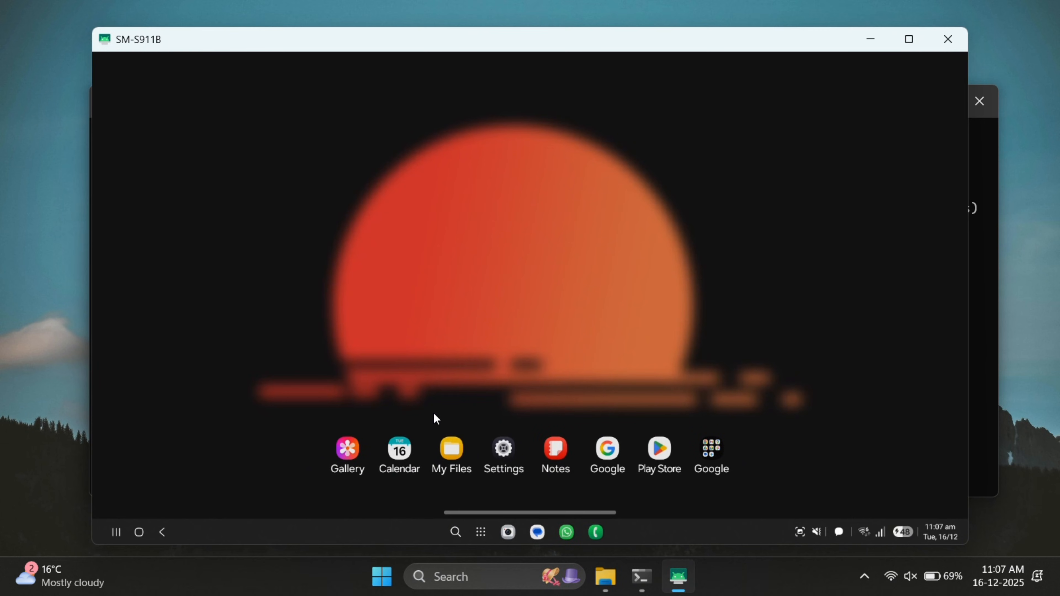
mouse_move(551, 476)
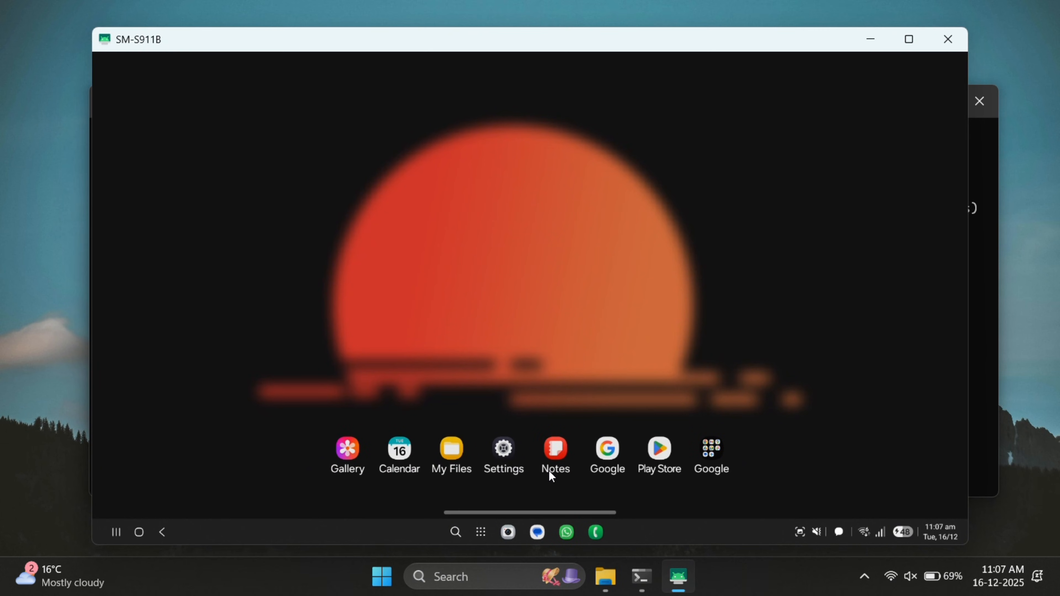
click(480, 532)
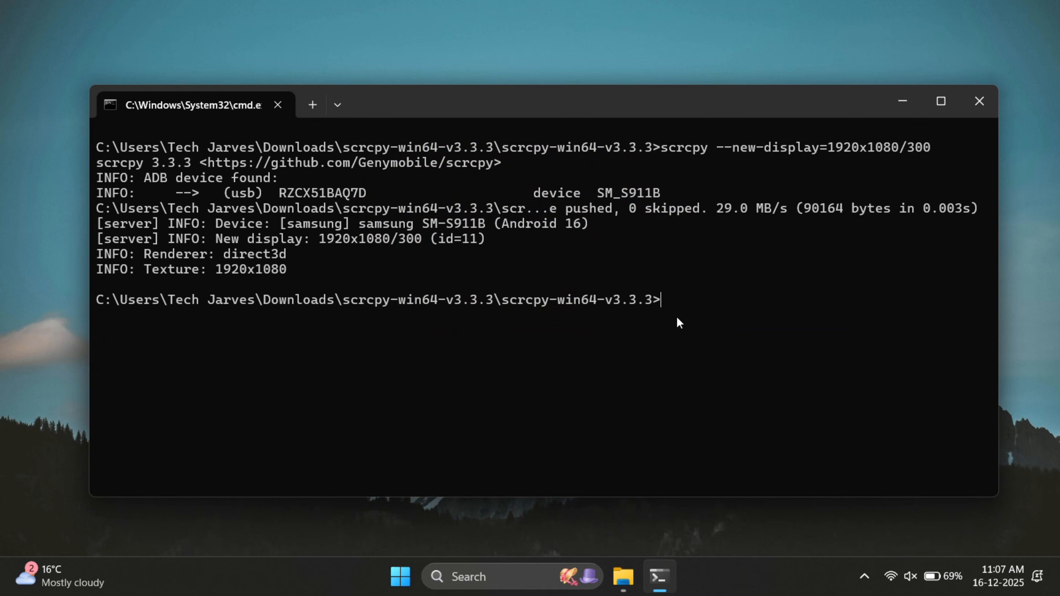
text(scrcpy --new-display=1920x1080/)
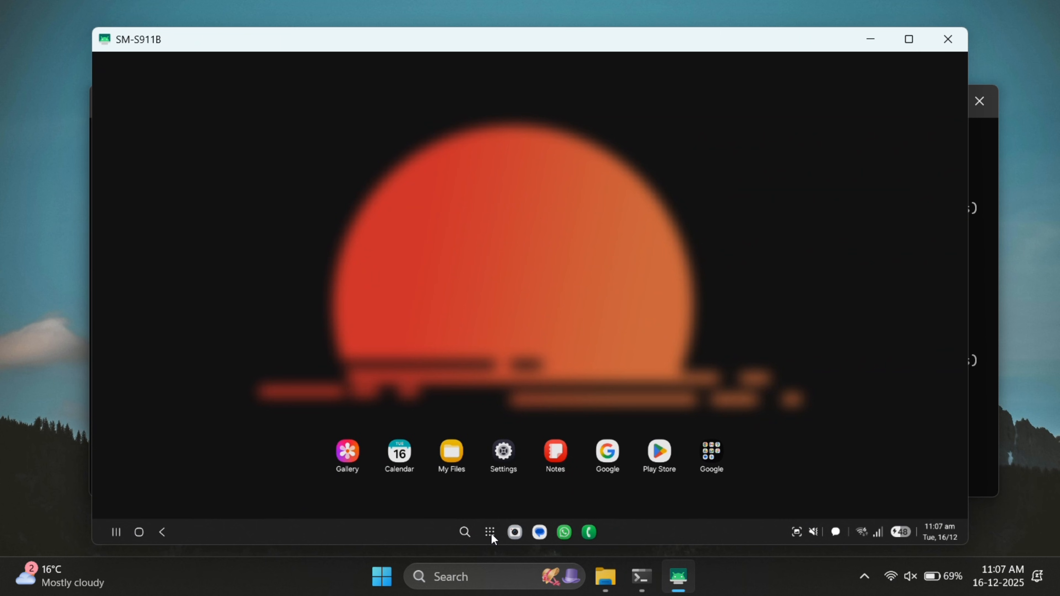
click(490, 532)
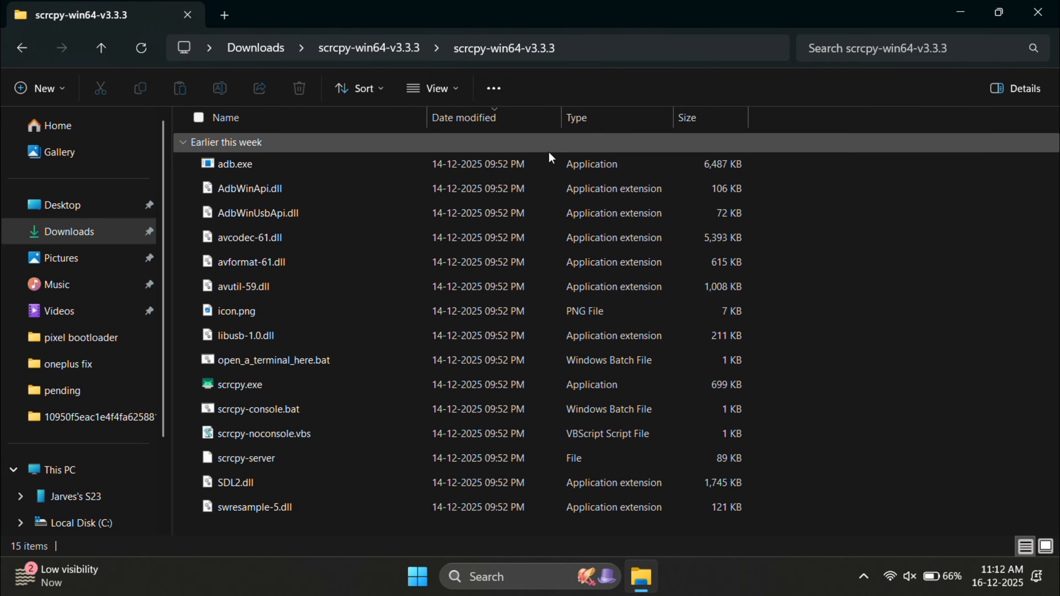
Send scrcpy.exe to the desktop as a shortcut via its context menu.
click(238, 384)
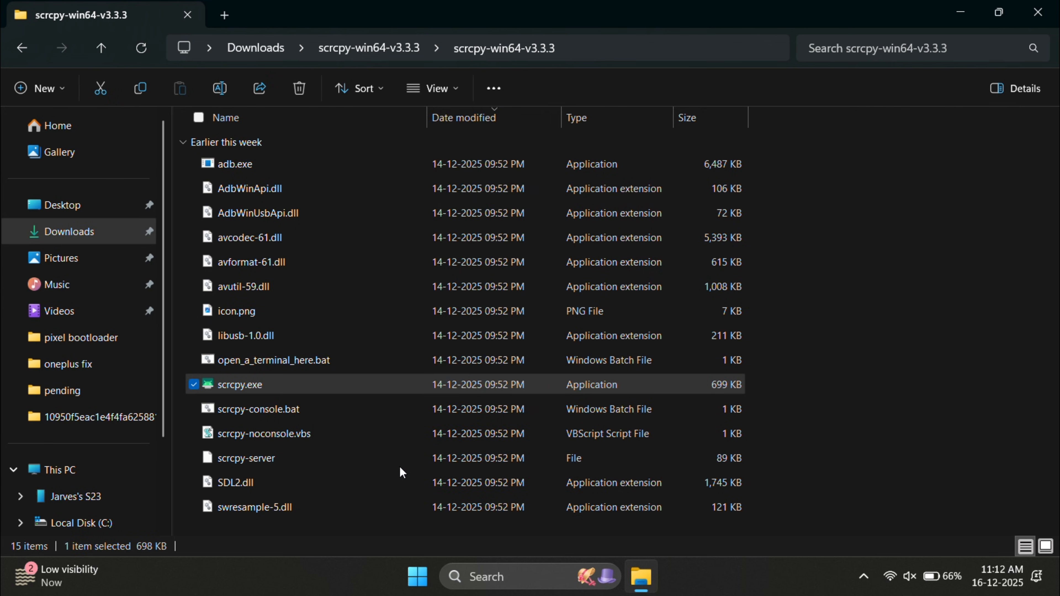
right_click(239, 385)
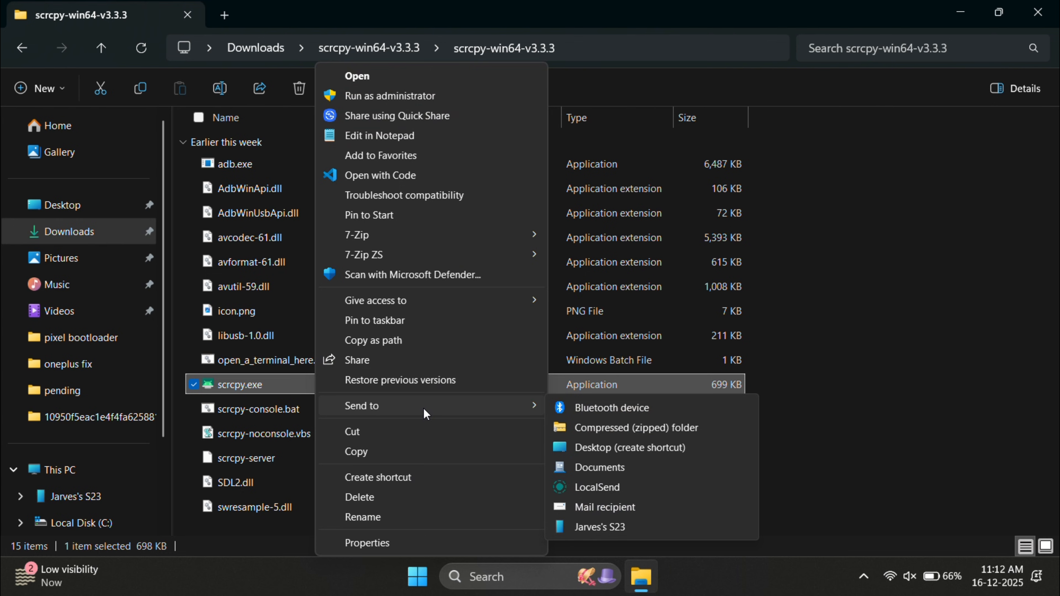
mouse_move(645, 448)
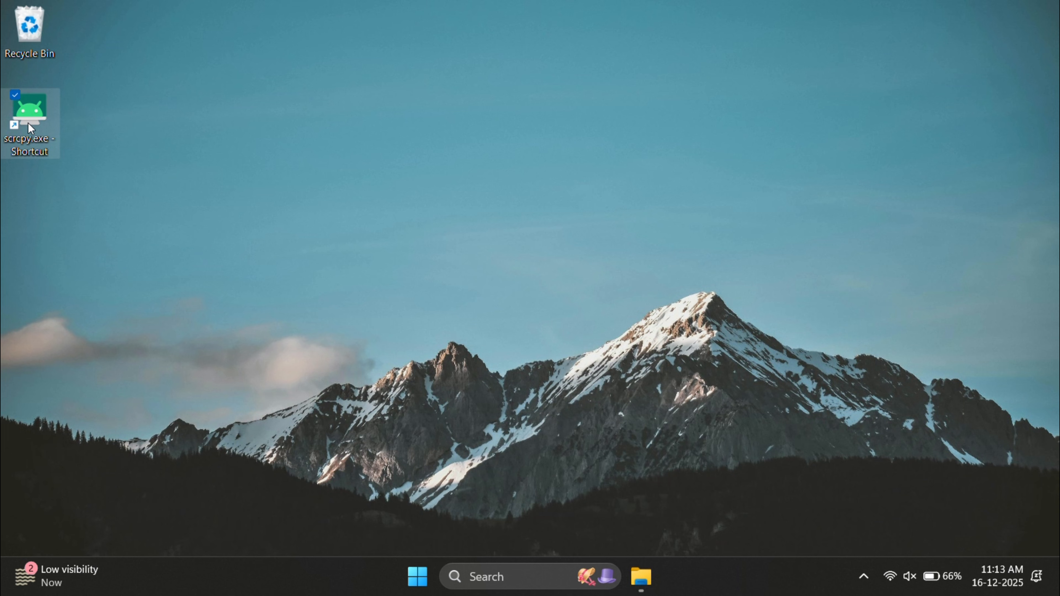
Append --new-display=1920x1080/240 to the scrcpy shortcut's Target in Properties and save.
right_click(29, 121)
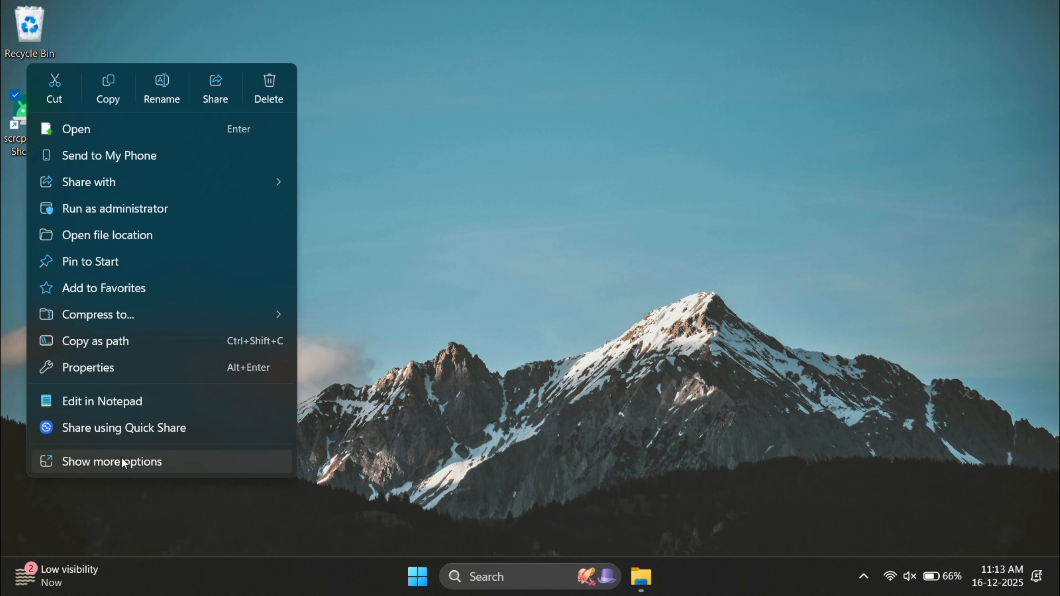
click(112, 461)
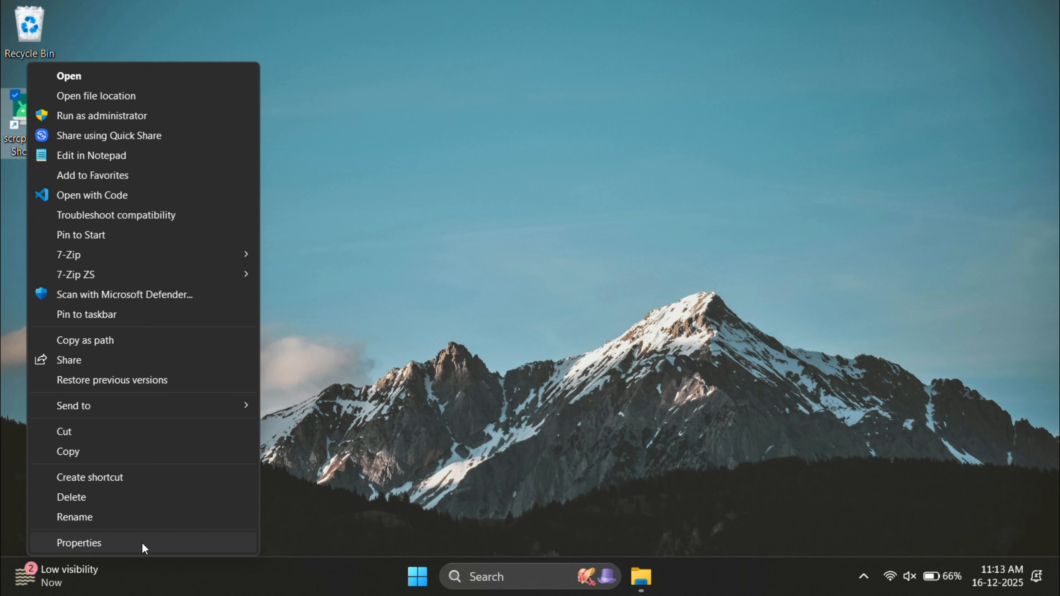
click(79, 542)
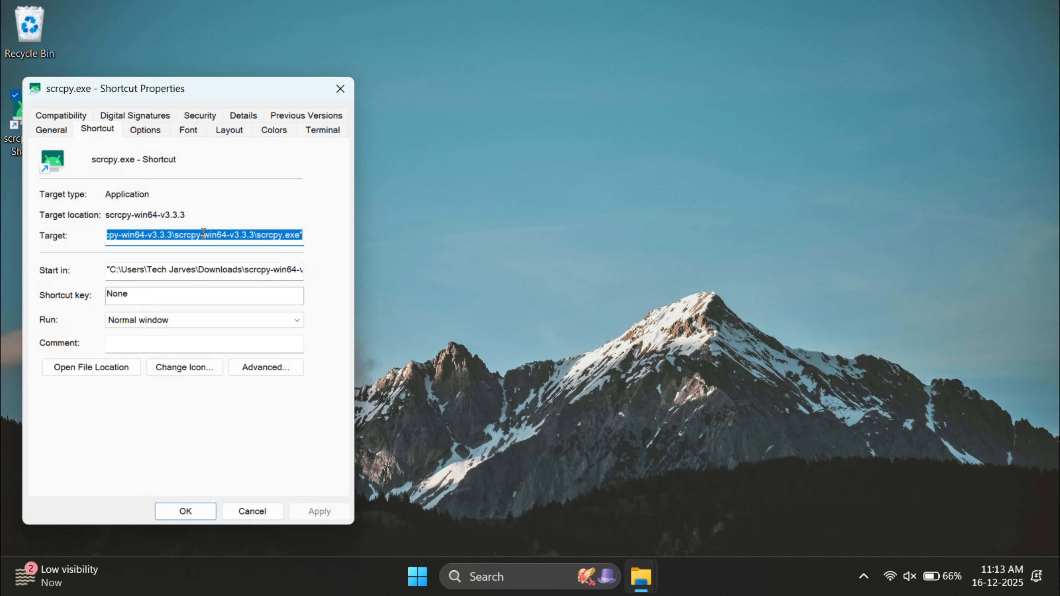
mouse_move(474, 307)
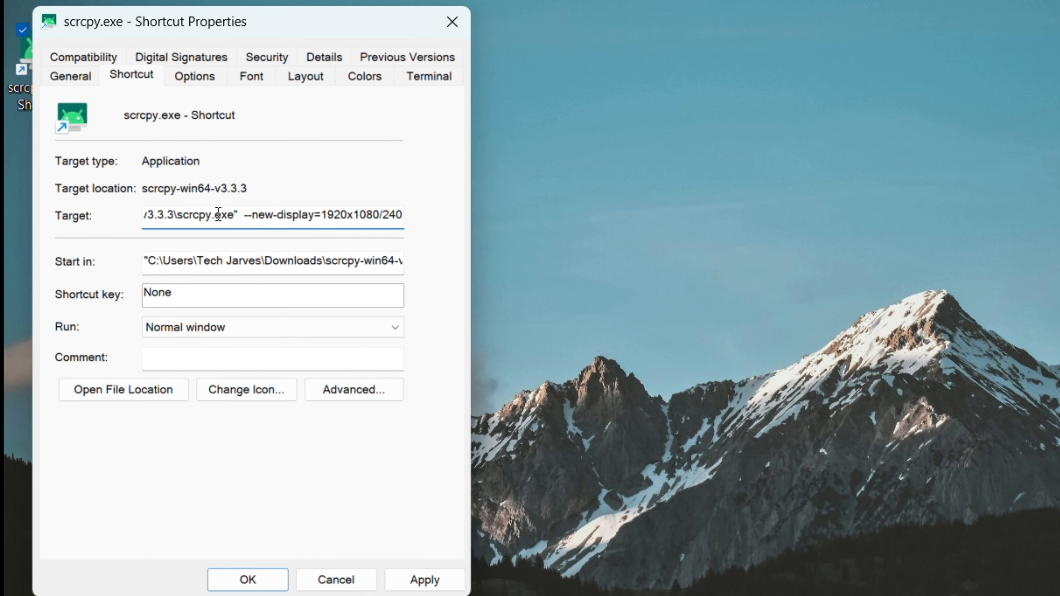
drag(244, 215, 406, 215)
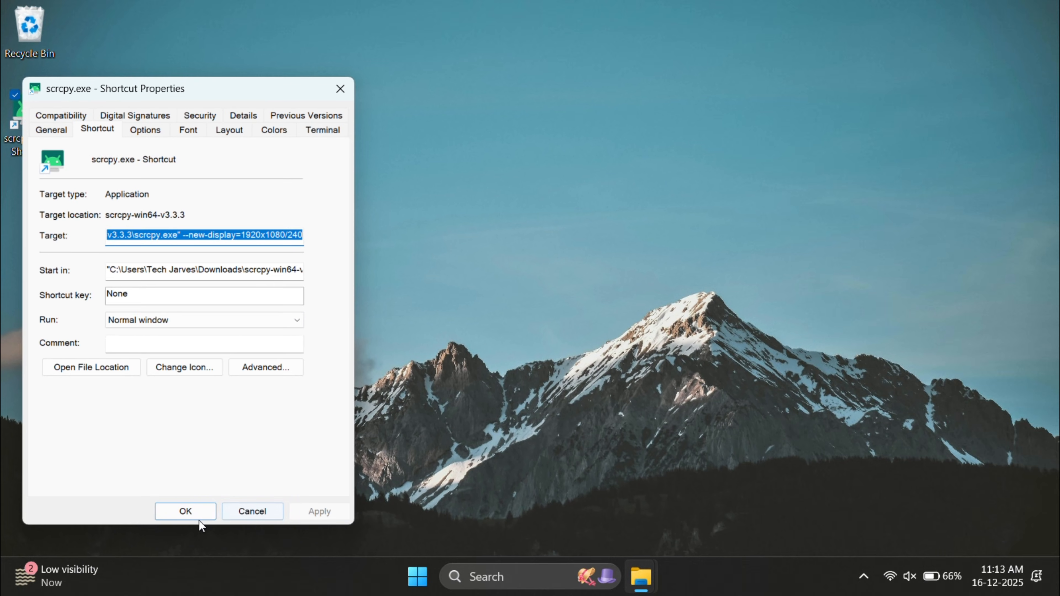
click(185, 512)
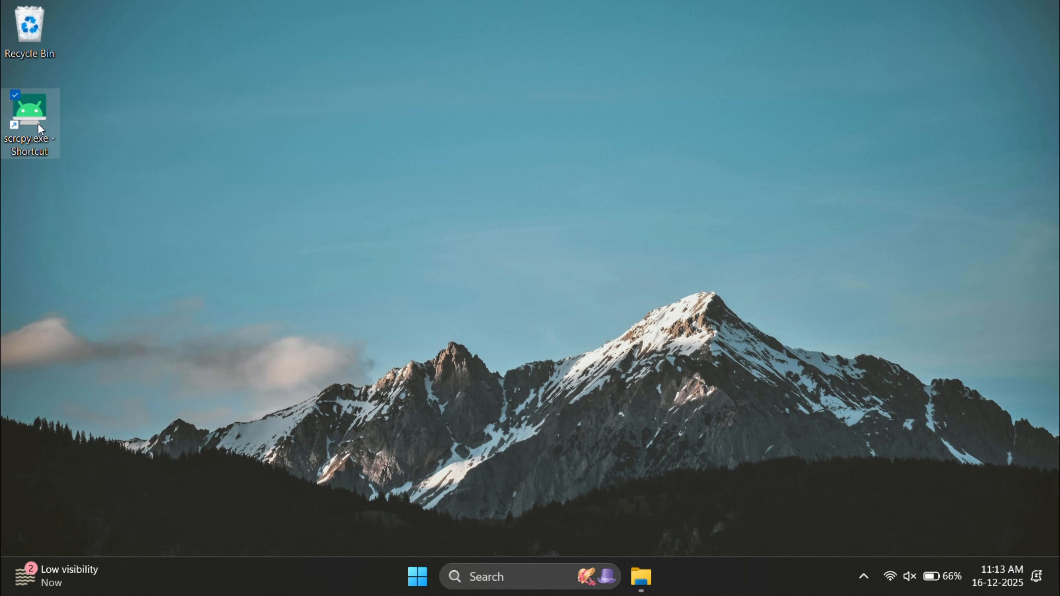
Launch scrcpy from the edited shortcut, close the SM-S911B window, and launch it again.
double_click(29, 111)
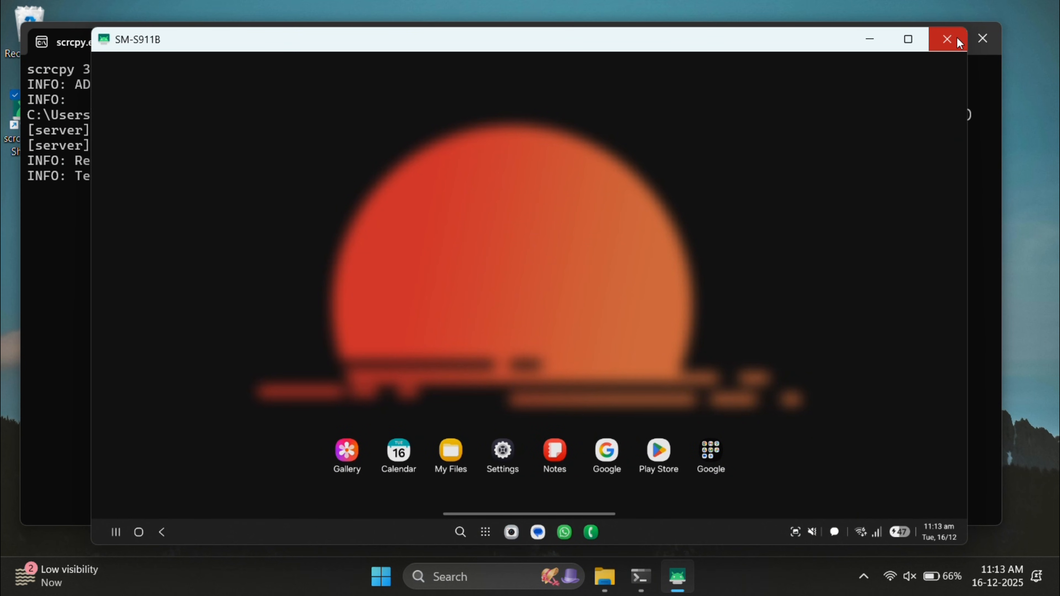
click(946, 39)
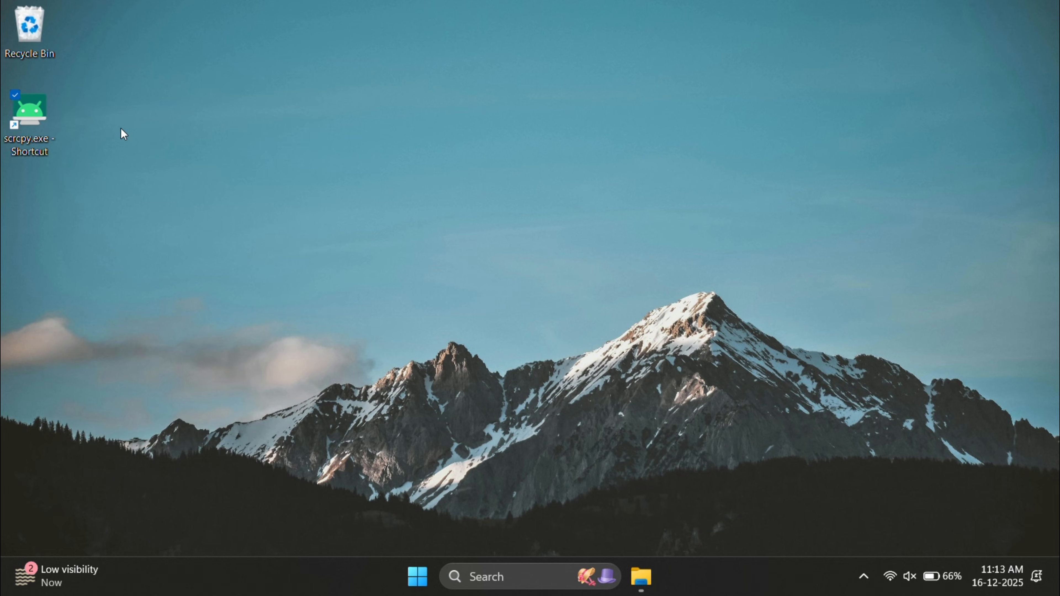
double_click(28, 115)
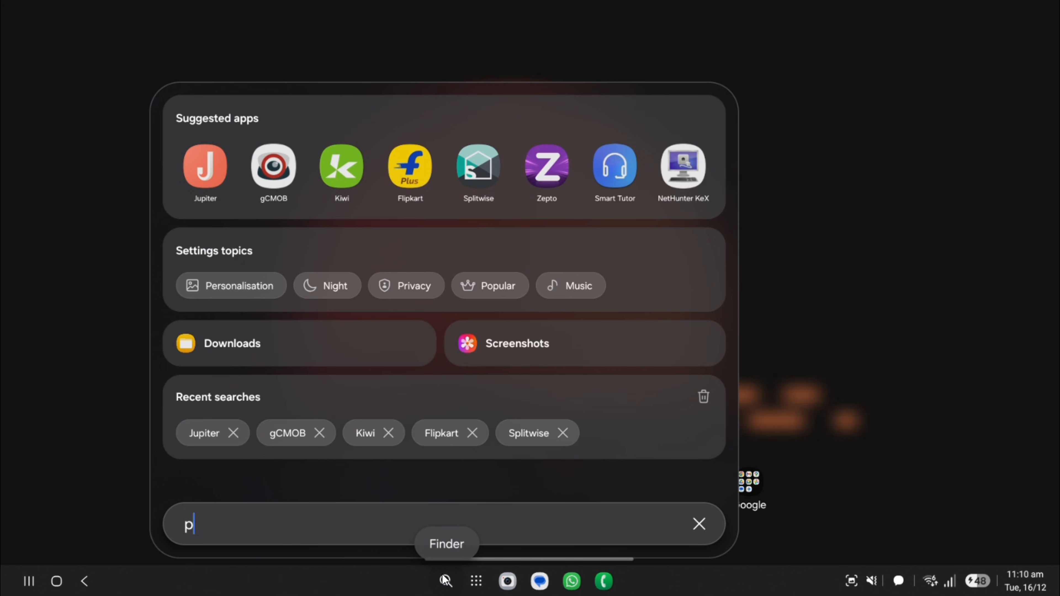
Search 'pla' in the DeX app finder, launch Play Store, and scroll its For you page.
text(la)
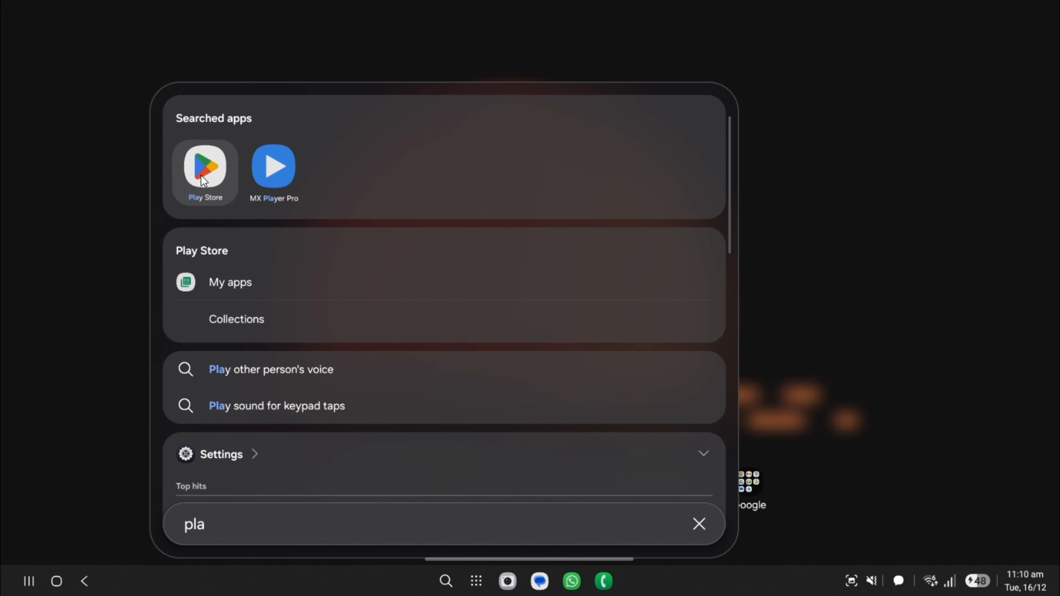
click(205, 167)
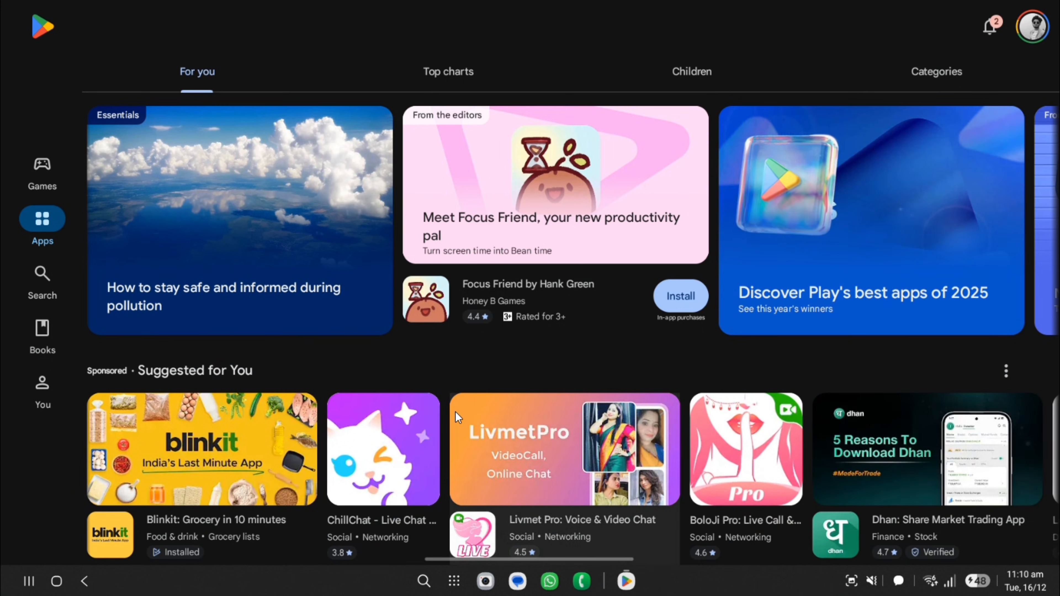
scroll(down, 3)
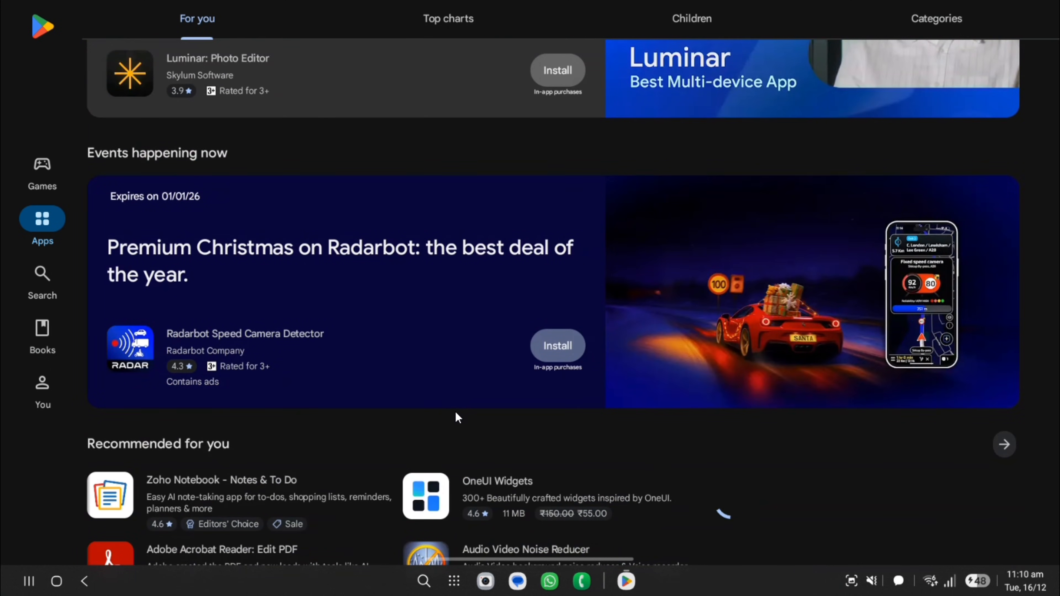